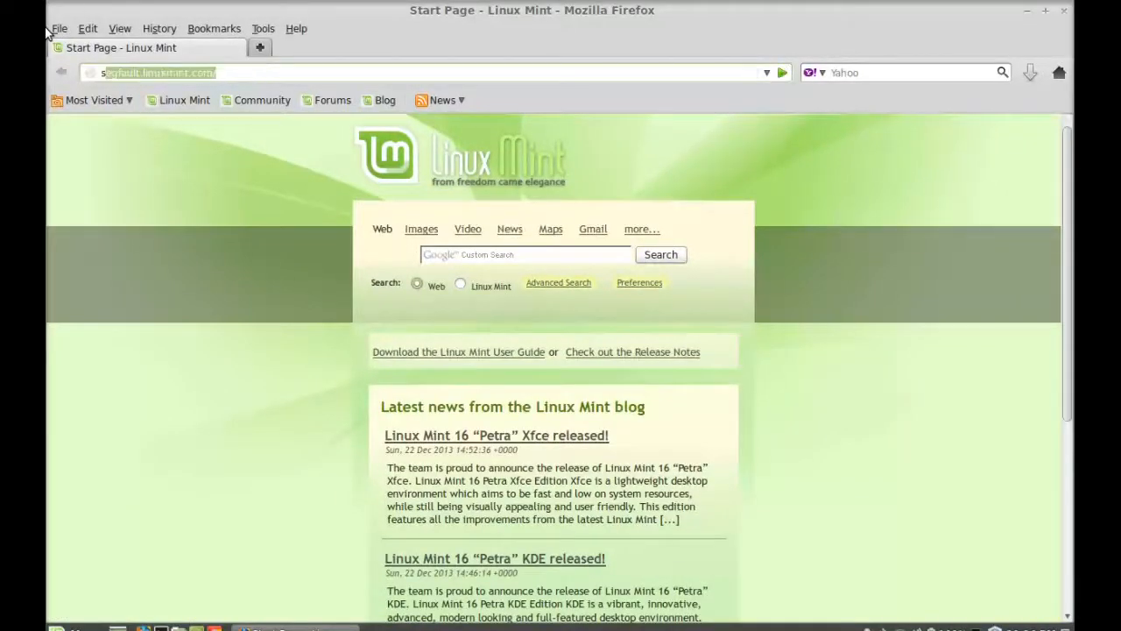
- Load sublimetext.com in the address bar and scroll the homepage
{"action": "type", "text": "sublimetext.com"}
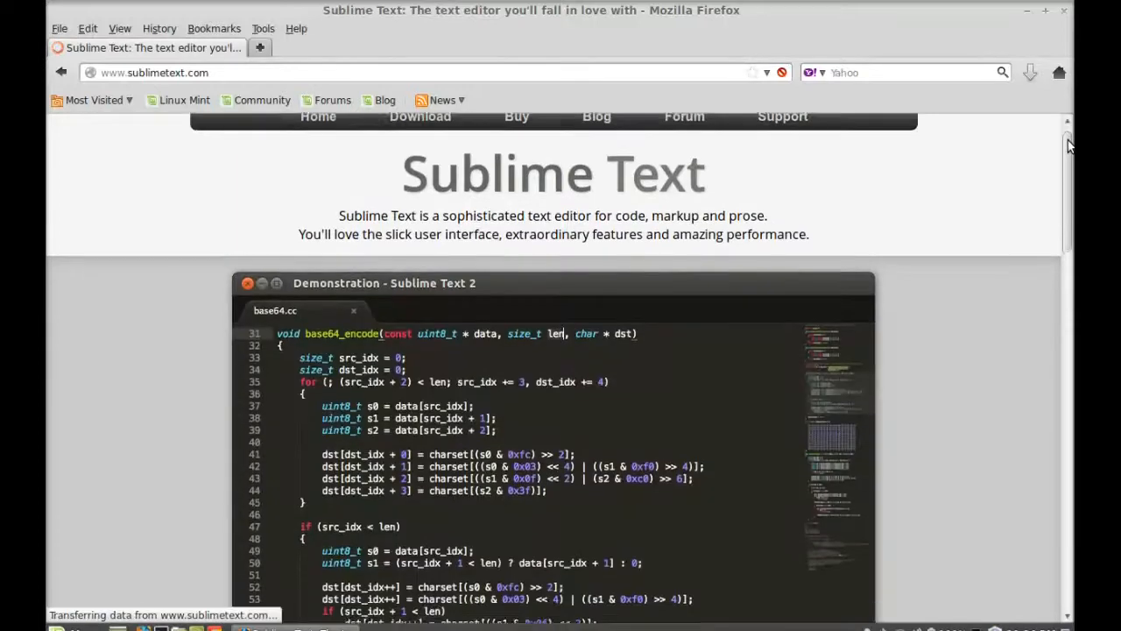
{"action": "scroll", "scroll_direction": "down", "scroll_amount": 3}
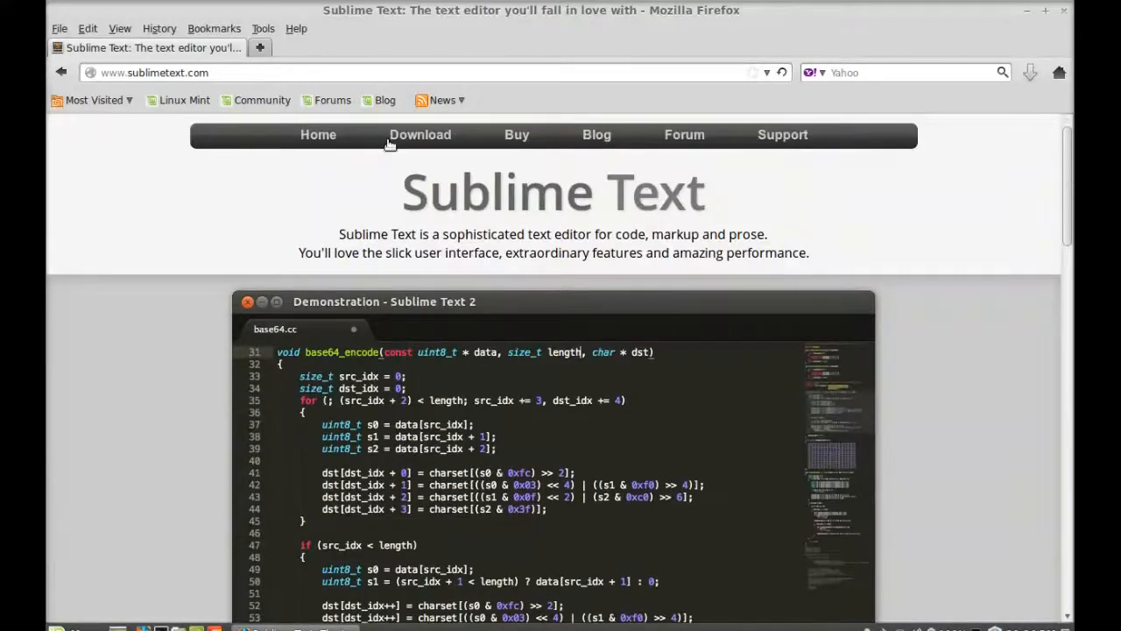
- Navigate via Download to the Sublime Text 3 build 3059 page
{"action": "left_click", "coordinate": [420, 135]}
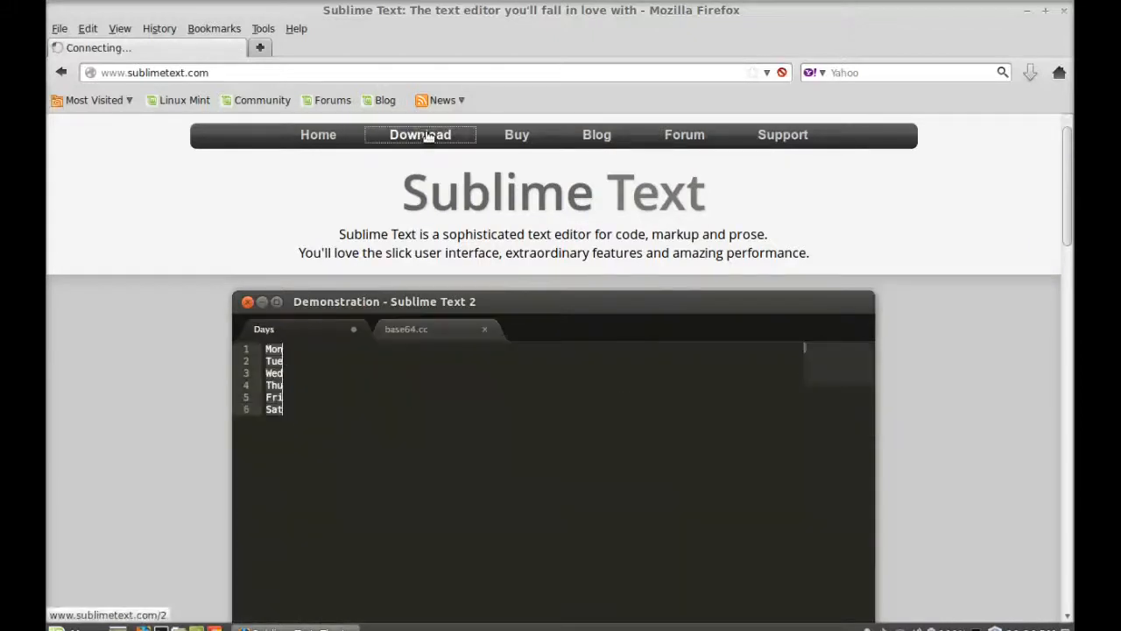
{"action": "left_click", "coordinate": [419, 134]}
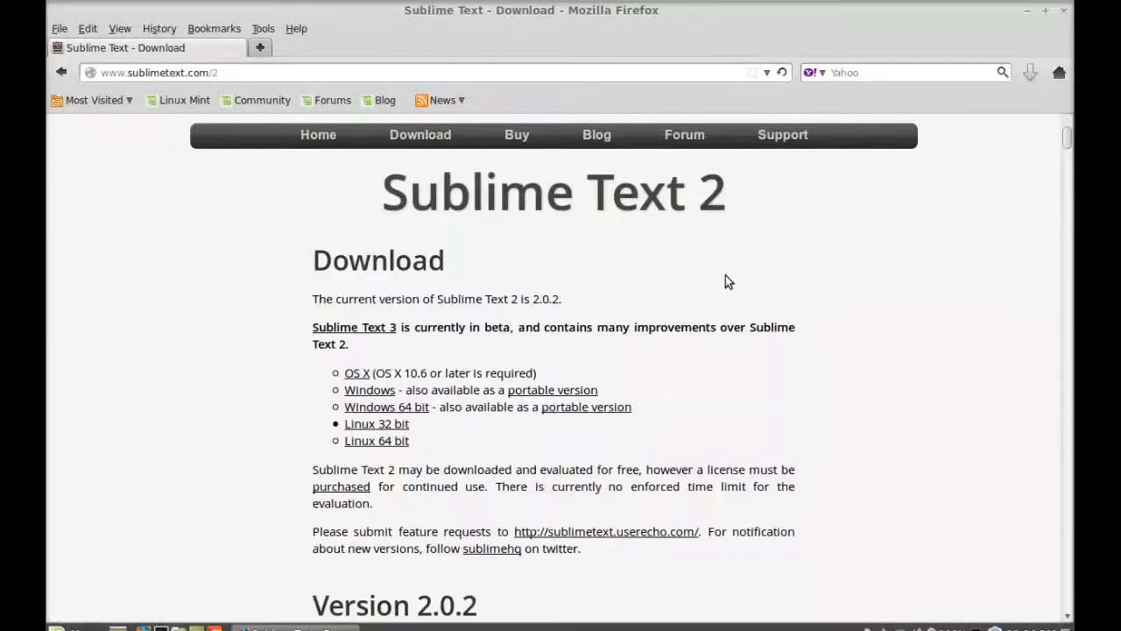
{"action": "mouse_move", "coordinate": [368, 333]}
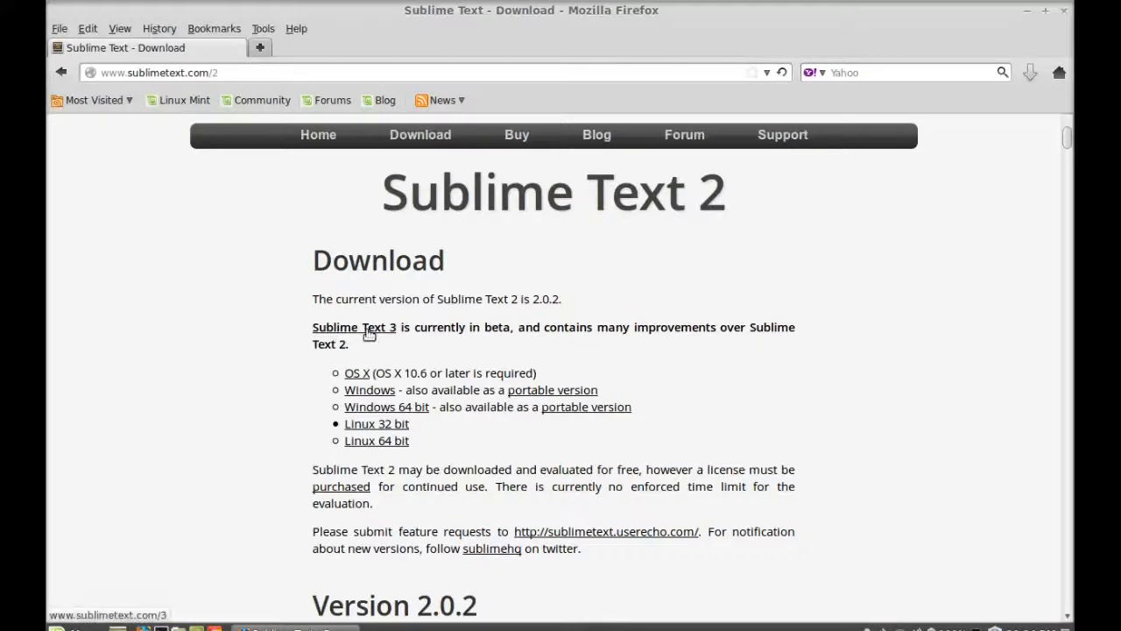
{"action": "left_click", "coordinate": [354, 327]}
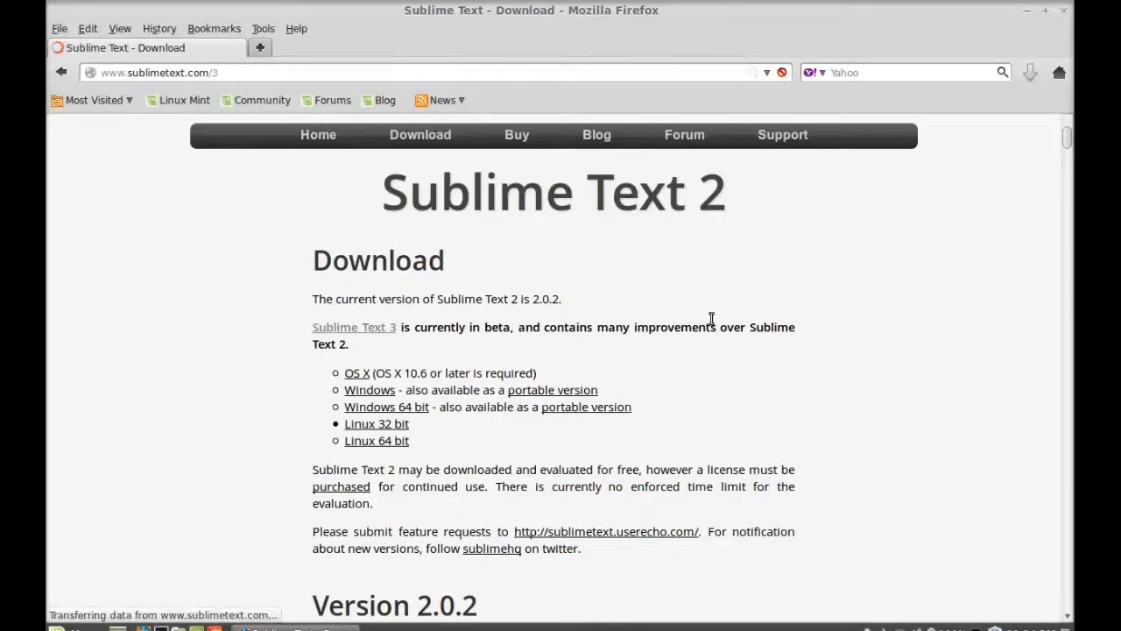
{"action": "left_click", "coordinate": [354, 327]}
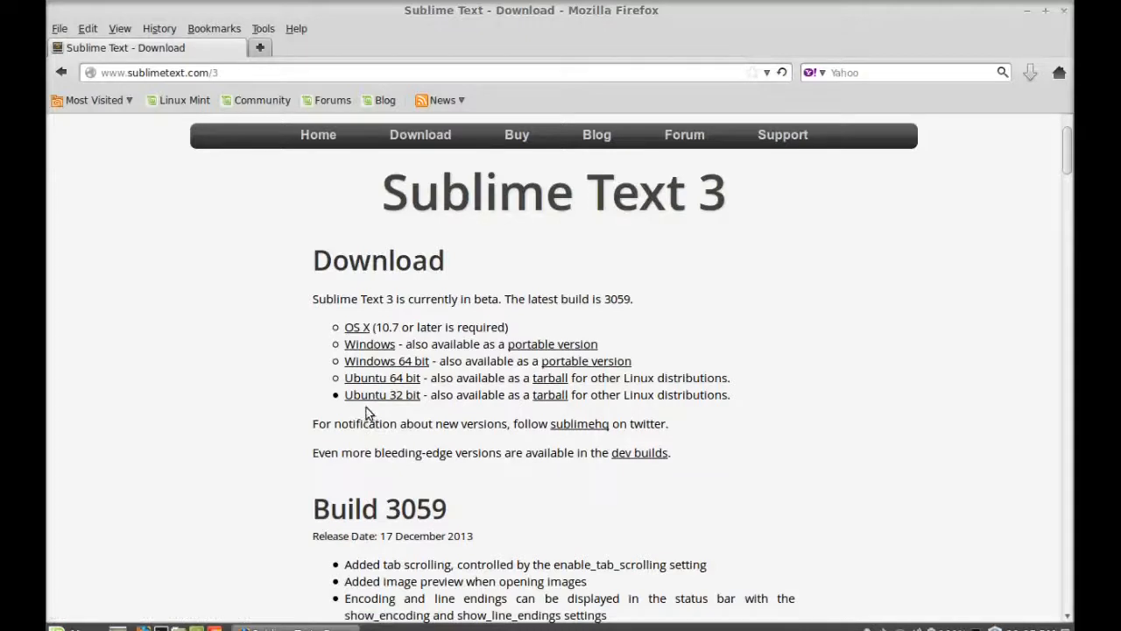
{"action": "mouse_move", "coordinate": [382, 395]}
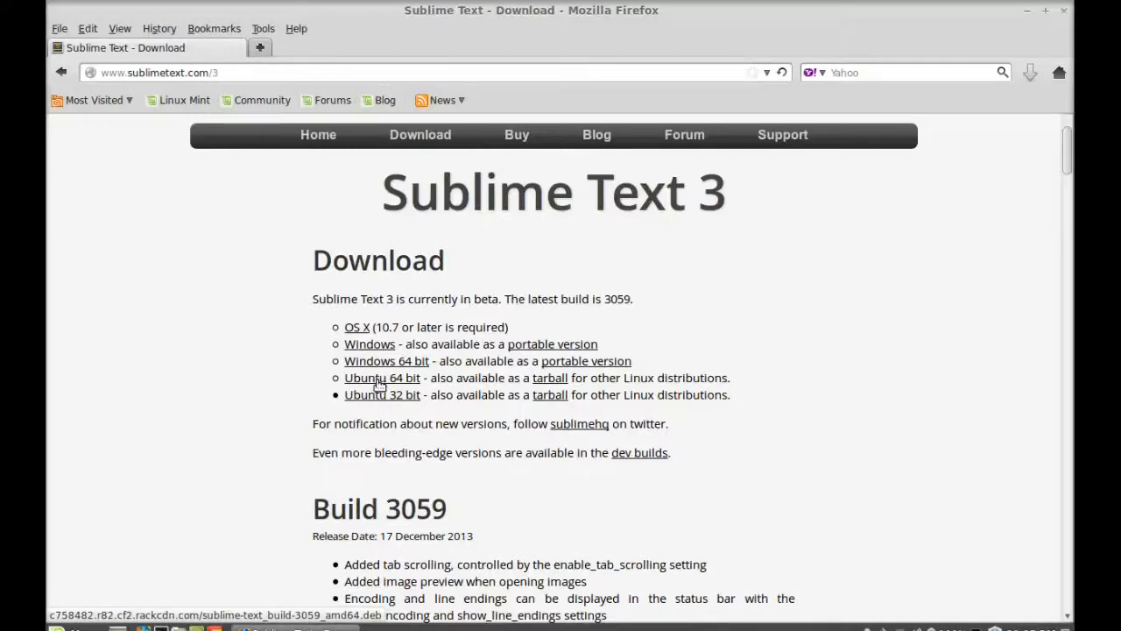
- Save the Ubuntu 32-bit sublime-text_build-3059_i386.deb package, then minimise Firefox
{"action": "left_click", "coordinate": [382, 394]}
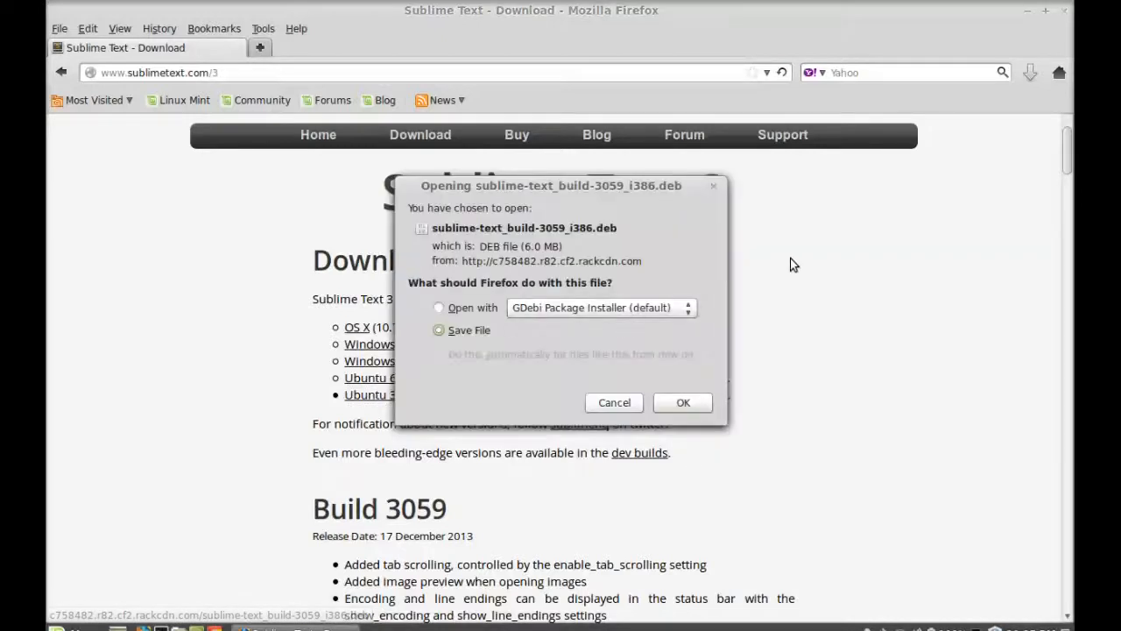
{"action": "left_click", "coordinate": [684, 402]}
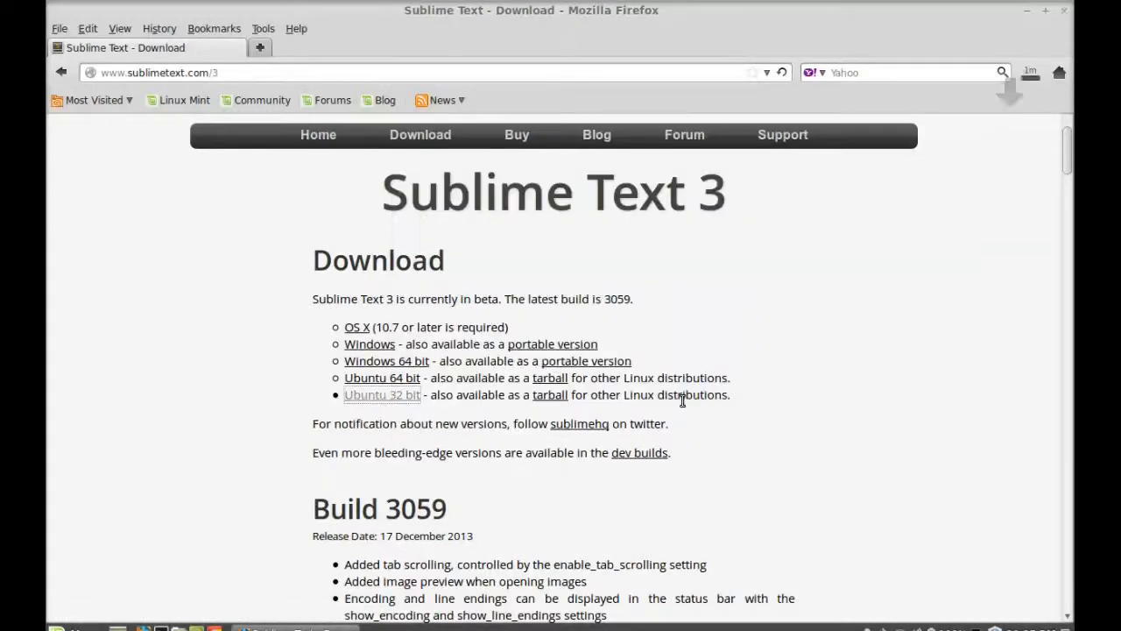
{"action": "left_click", "coordinate": [382, 394]}
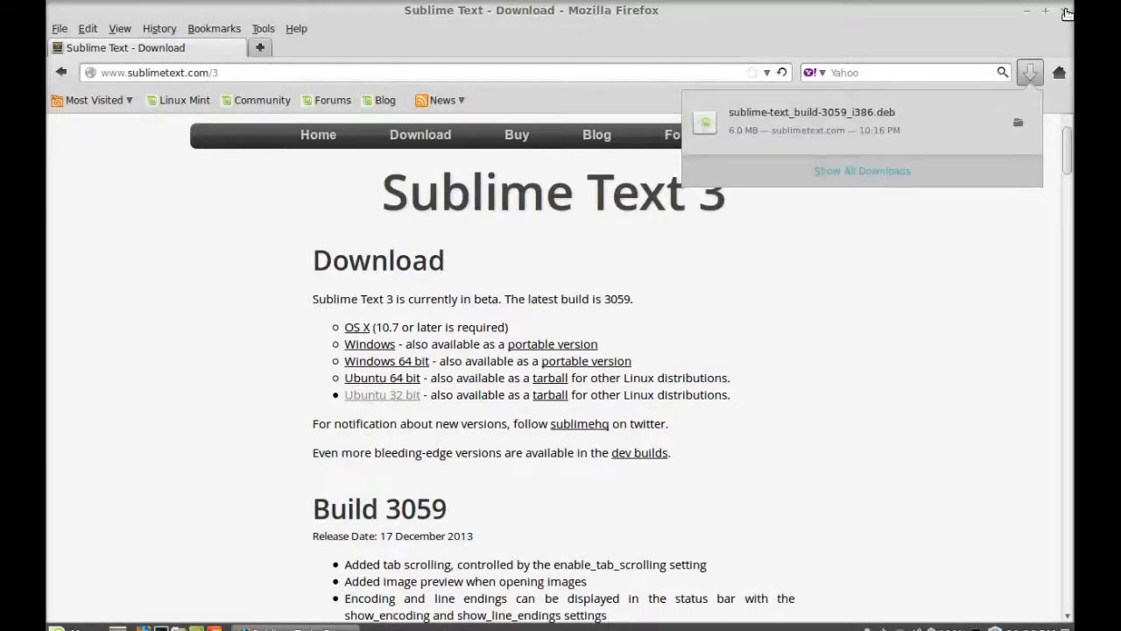
{"action": "left_click", "coordinate": [1026, 10]}
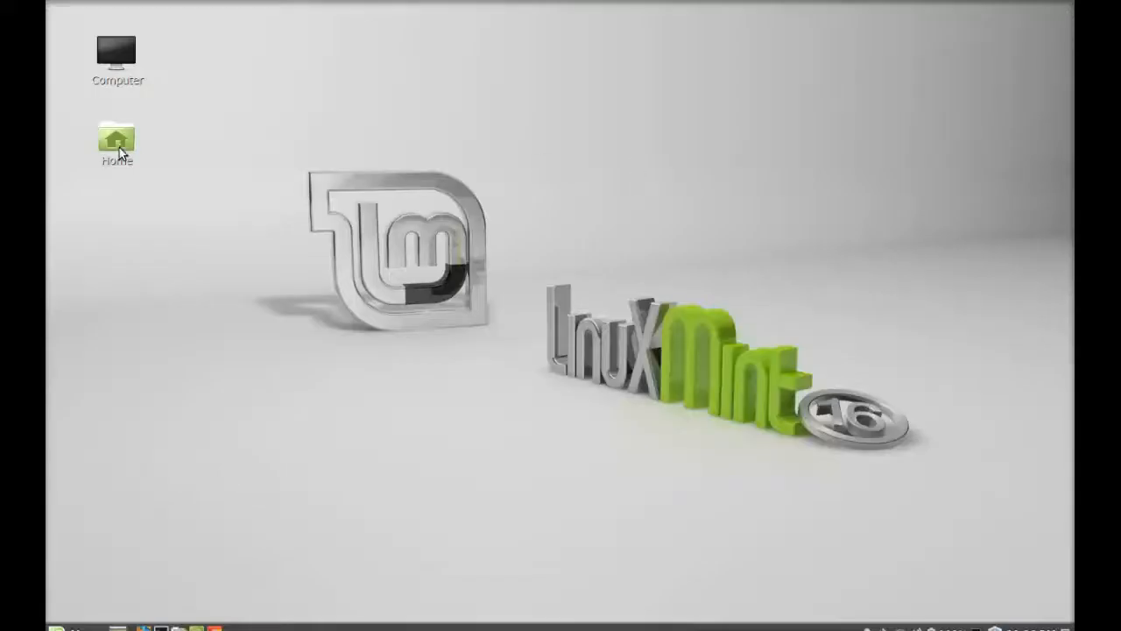
- Open the .deb from Home > Downloads with GDebi Package Installer
{"action": "double_click", "coordinate": [117, 140]}
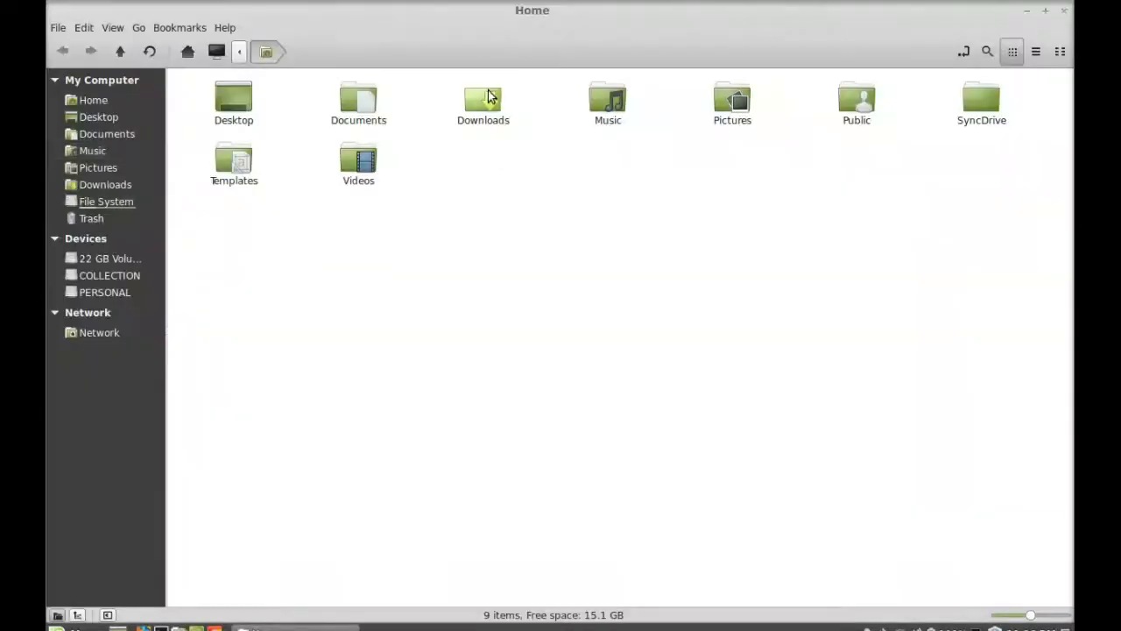
{"action": "double_click", "coordinate": [483, 99]}
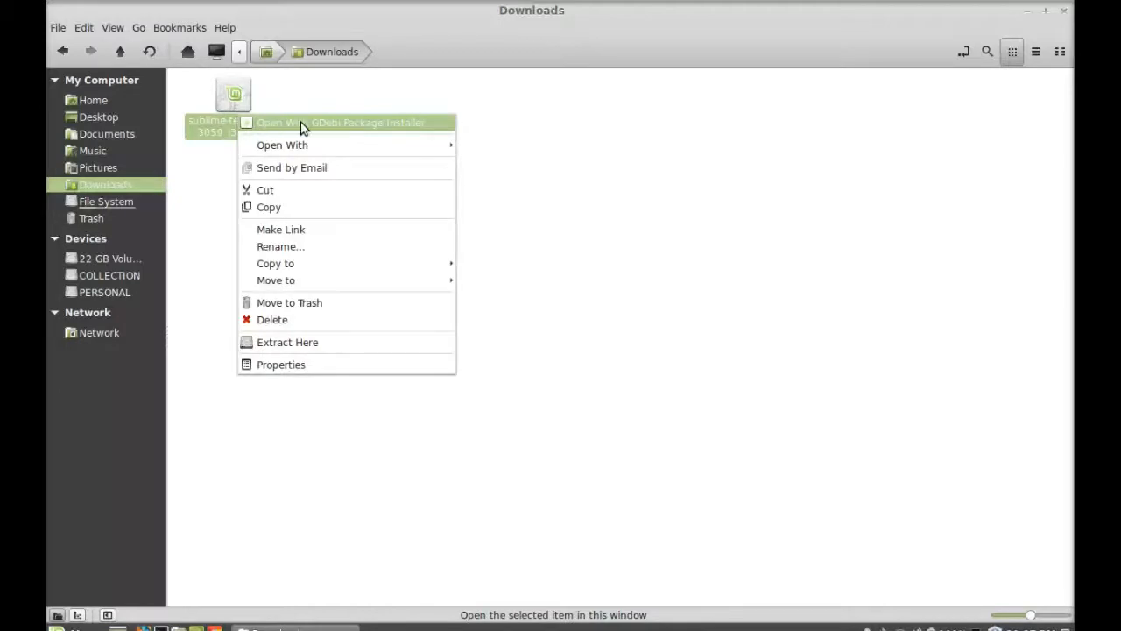
{"action": "left_click", "coordinate": [340, 123]}
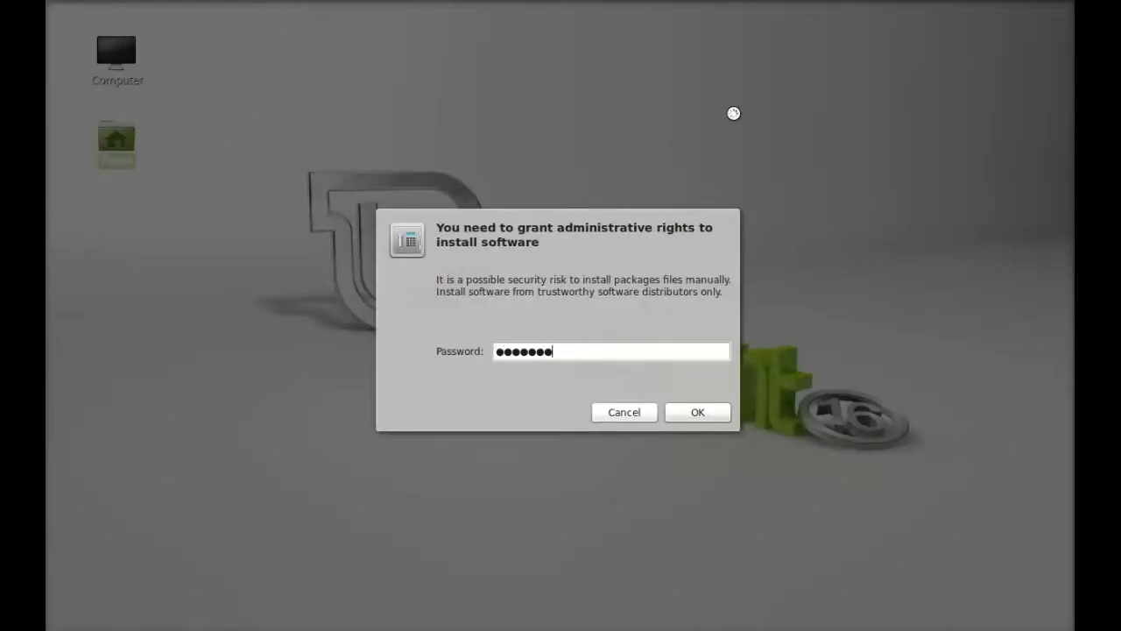
- Authorise installing sublime-text_build-3059_i386.deb and close the finished installer
{"action": "left_click", "coordinate": [698, 412]}
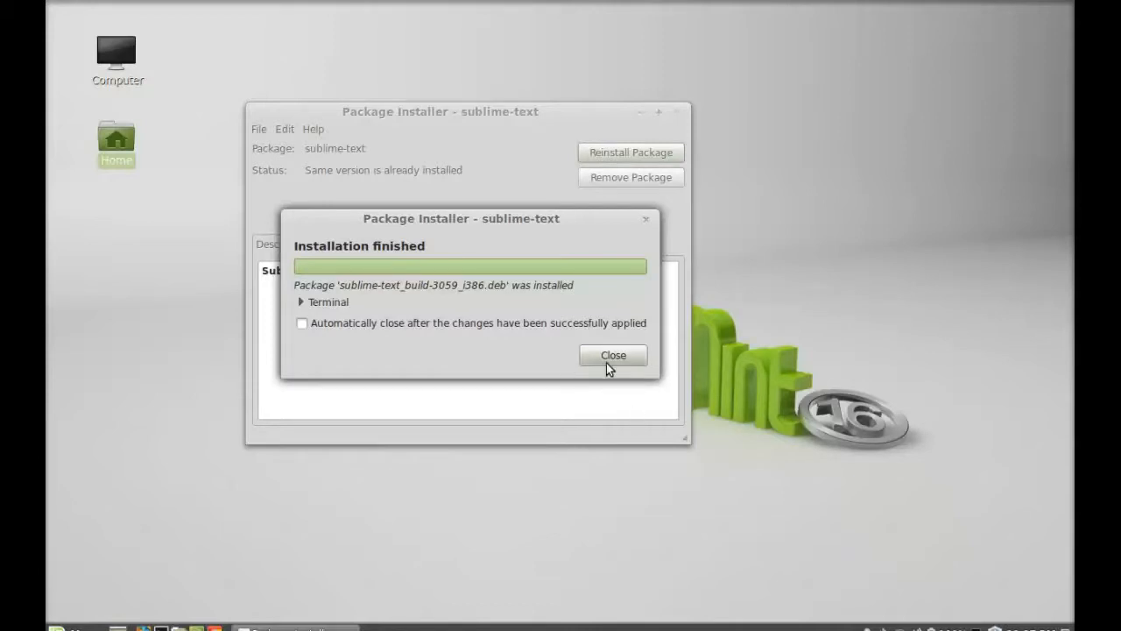
{"action": "left_click", "coordinate": [612, 355]}
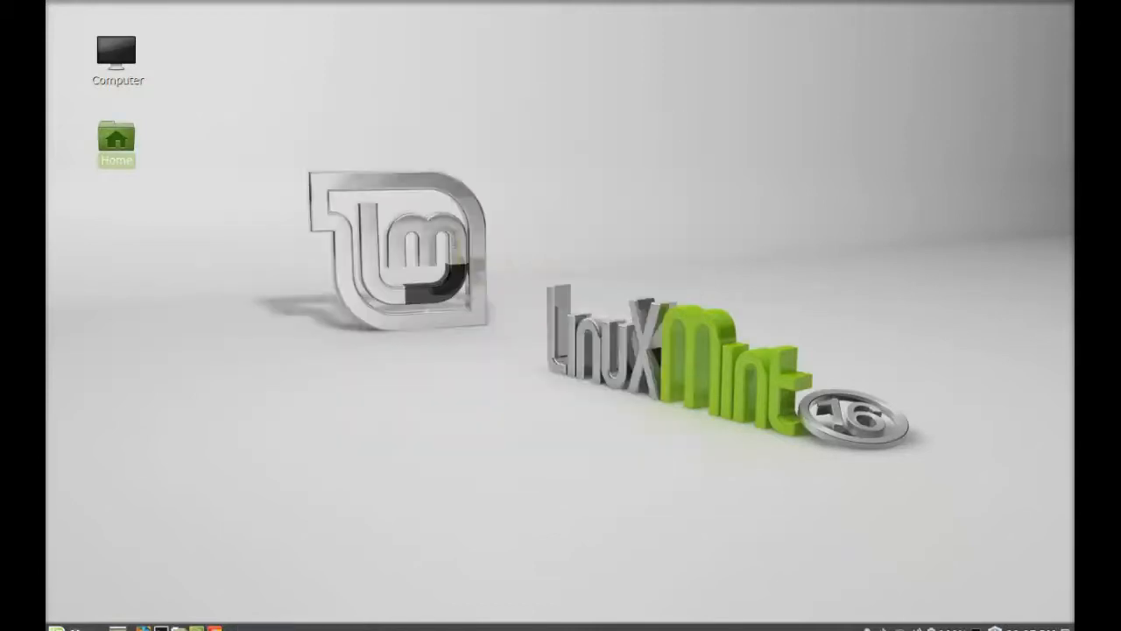
- Search the Cinnamon Menu for 'subli' and launch Sublime Text
{"action": "left_click", "coordinate": [57, 628]}
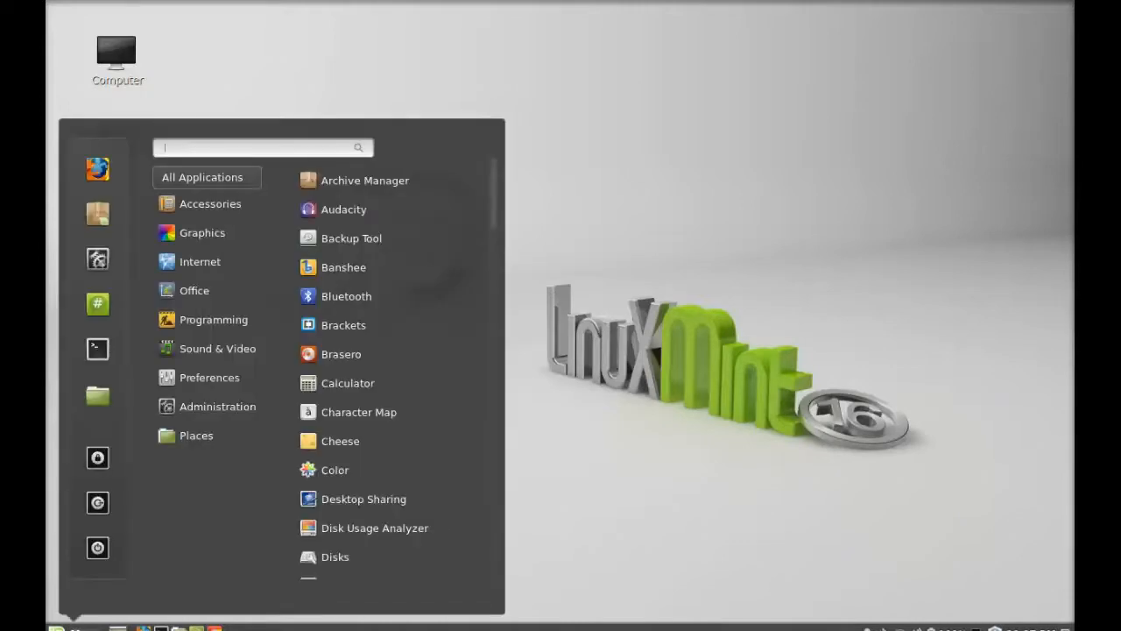
{"action": "type", "text": "subli"}
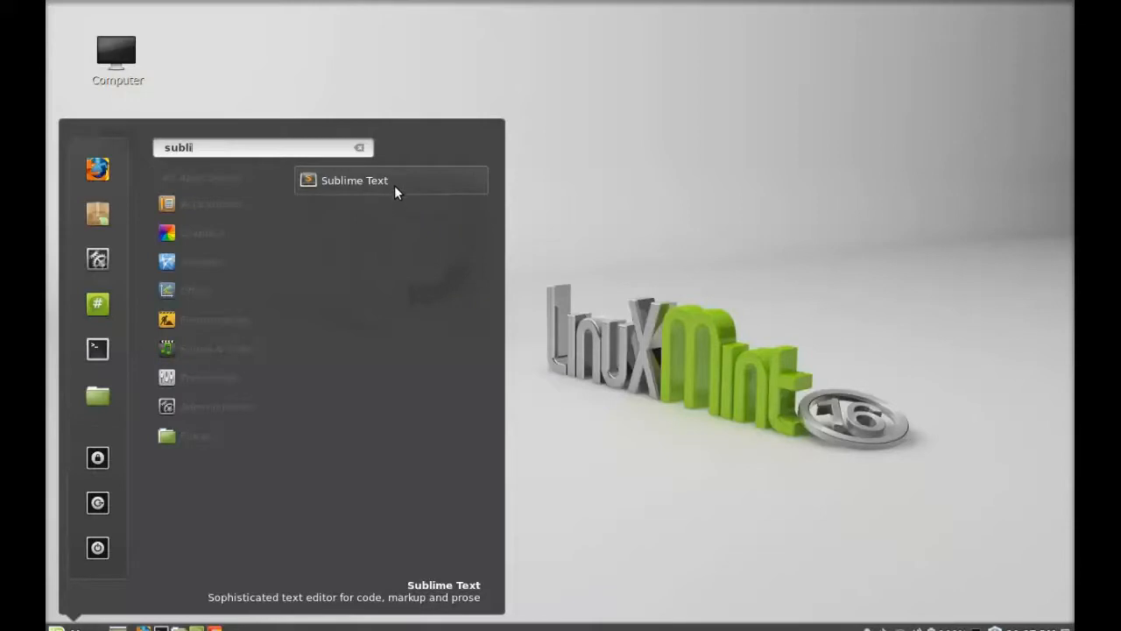
{"action": "left_click", "coordinate": [354, 181]}
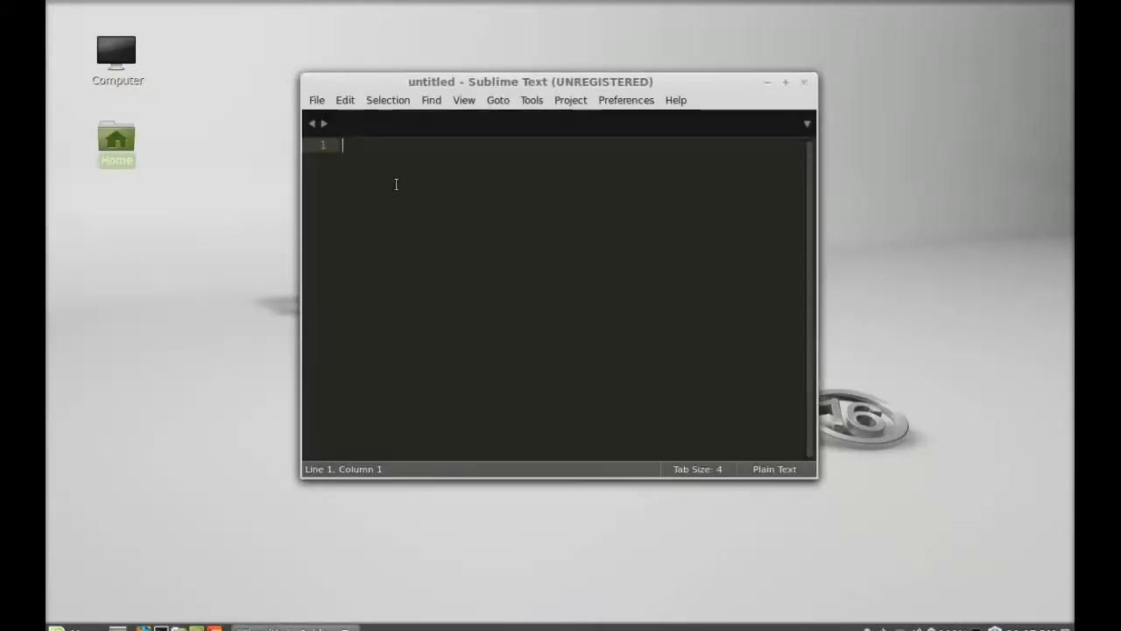